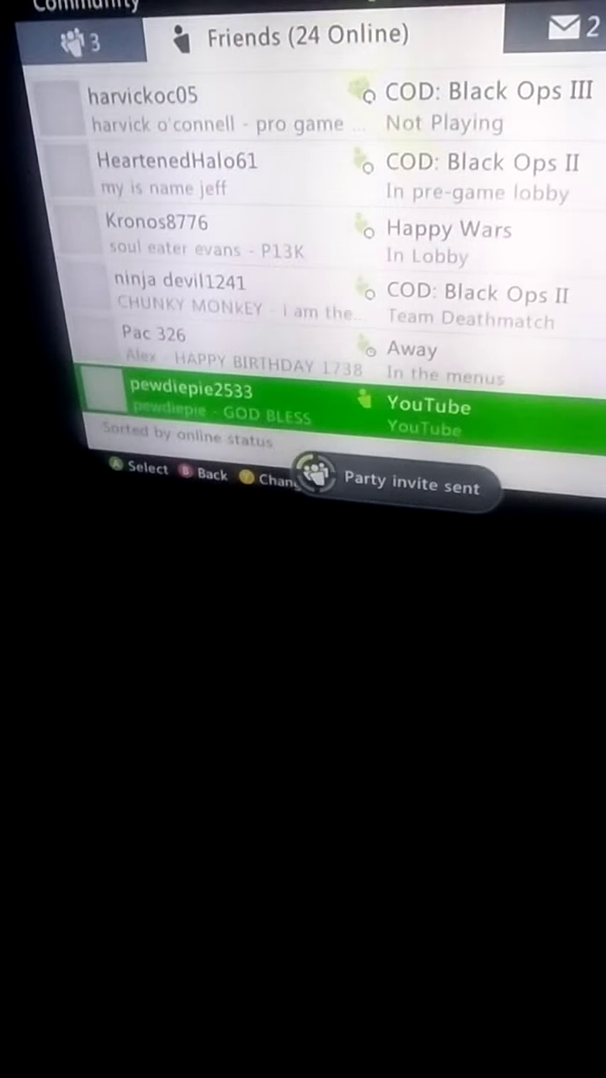
scroll(down, 3)
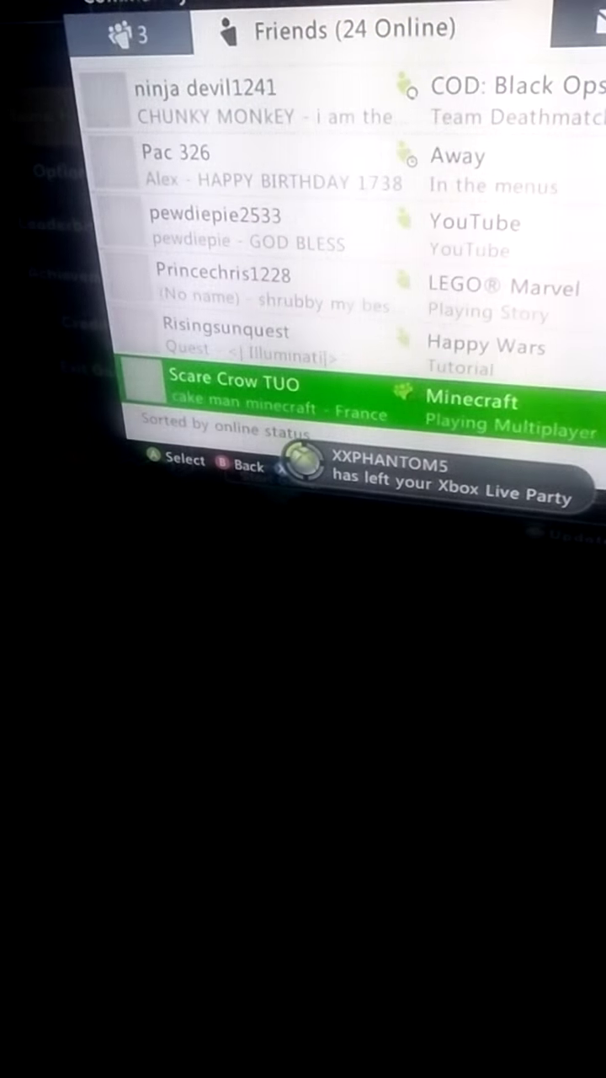
scroll(down, 3)
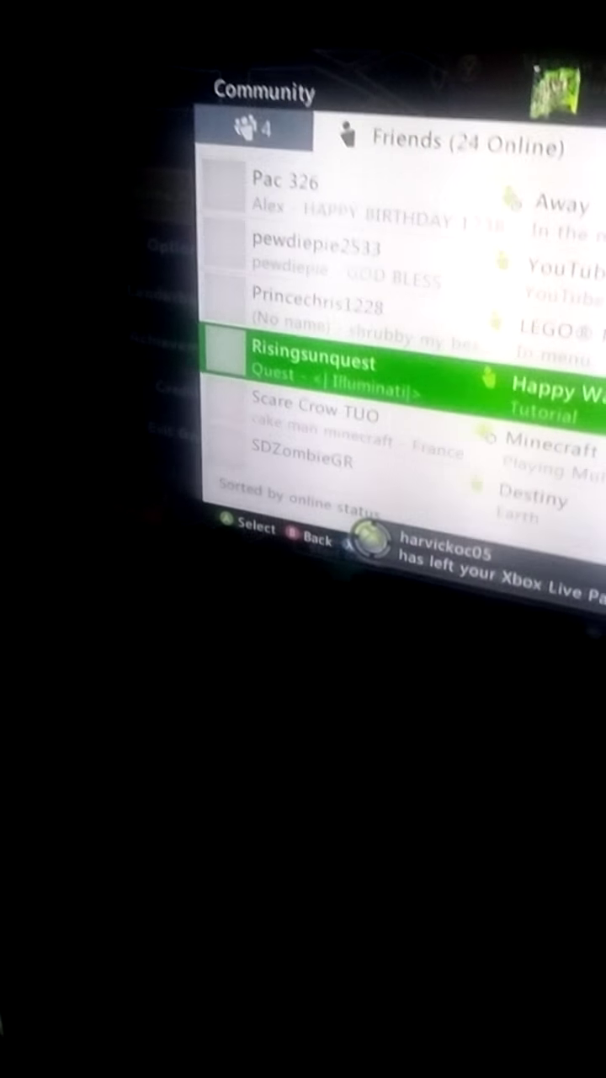
scroll(down, 3)
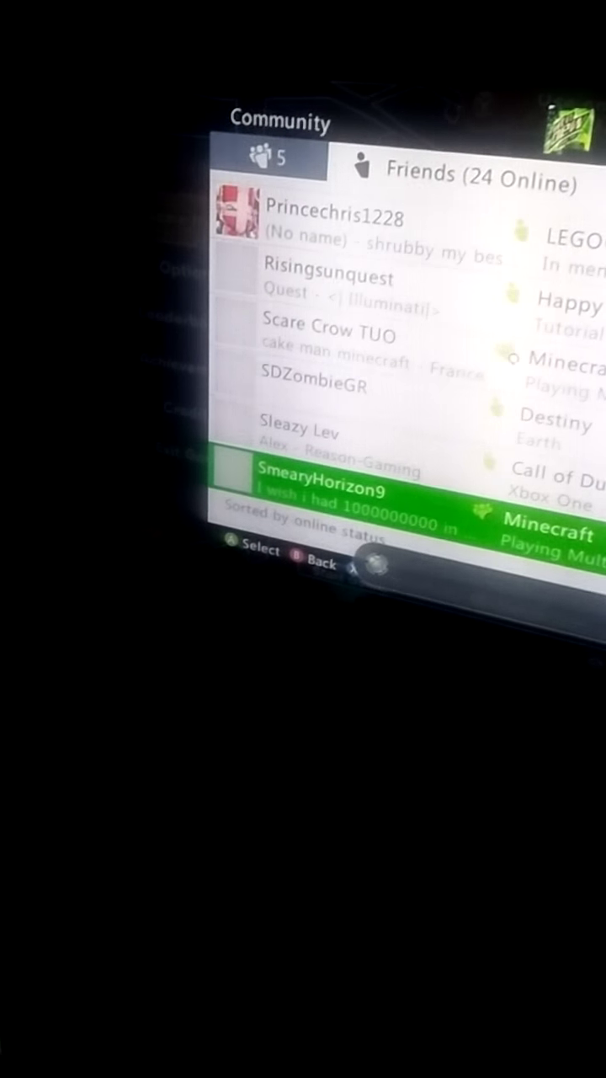